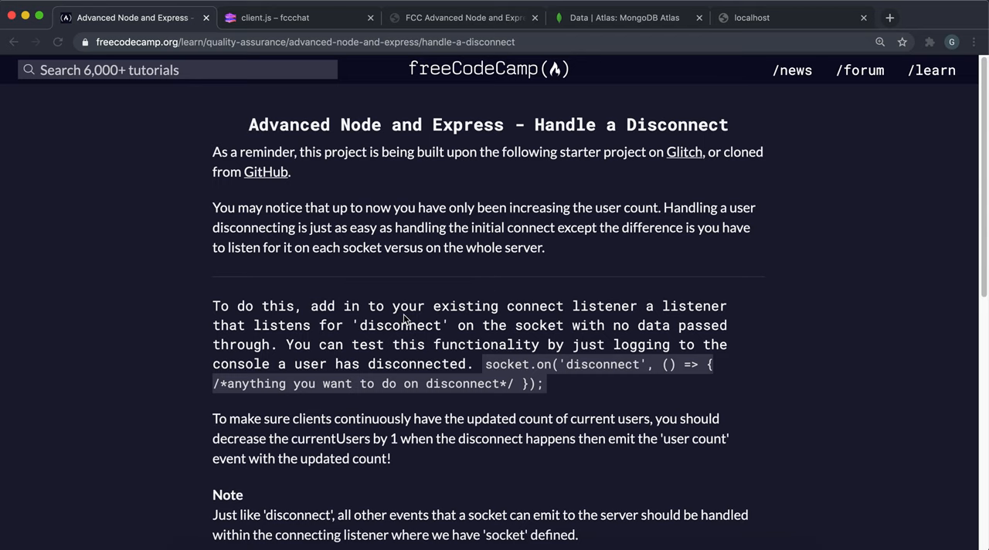
# Write socket.on('disconnect') inside the connection callback, logging 'A user disconnected'
pyautogui.scroll(-3)
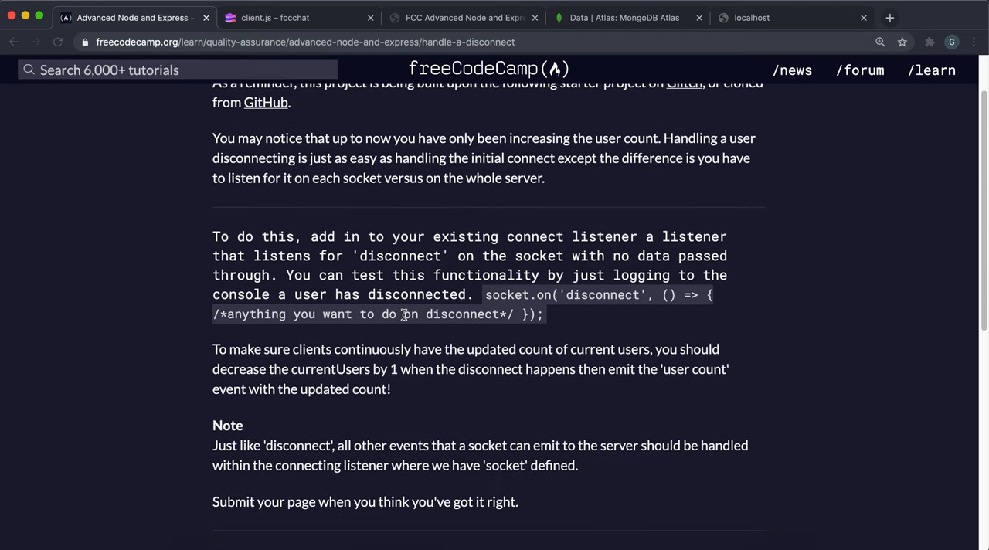
pyautogui.scroll(-3)
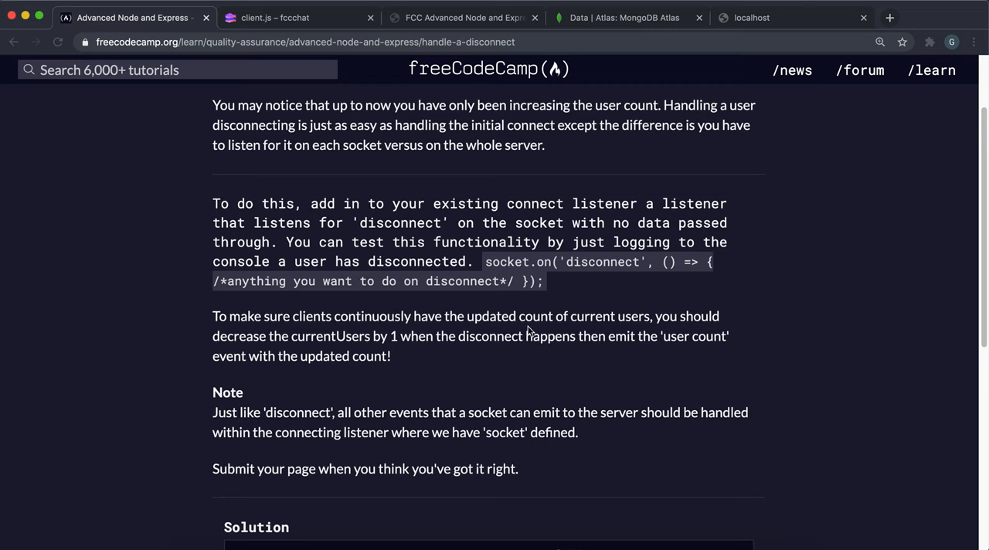
pyautogui.moveTo(541, 255)
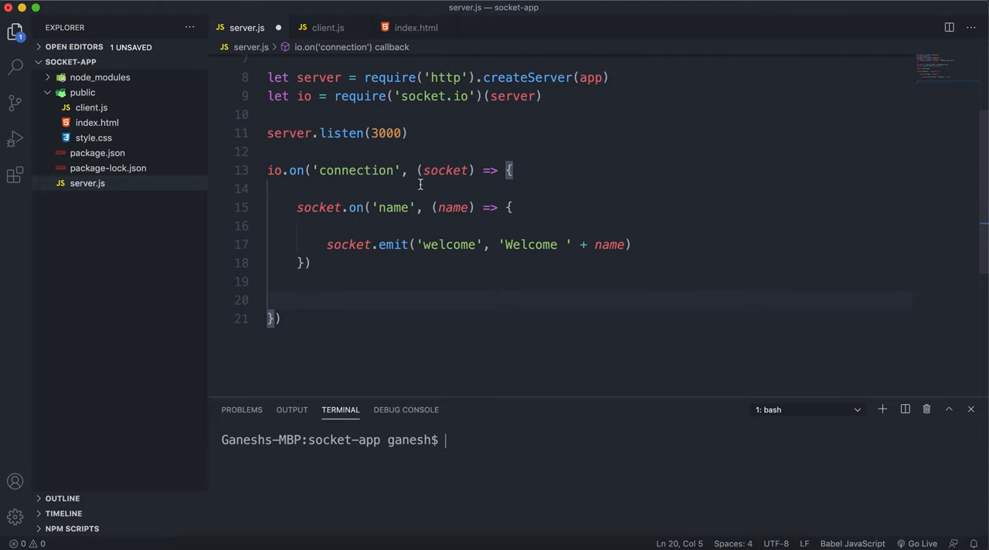
pyautogui.click(309, 299)
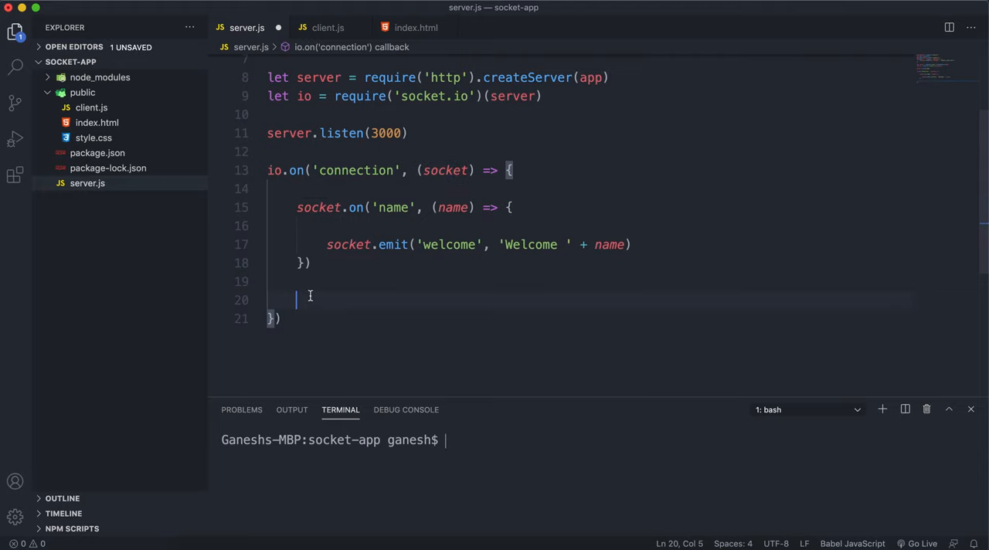
pyautogui.write('soc')
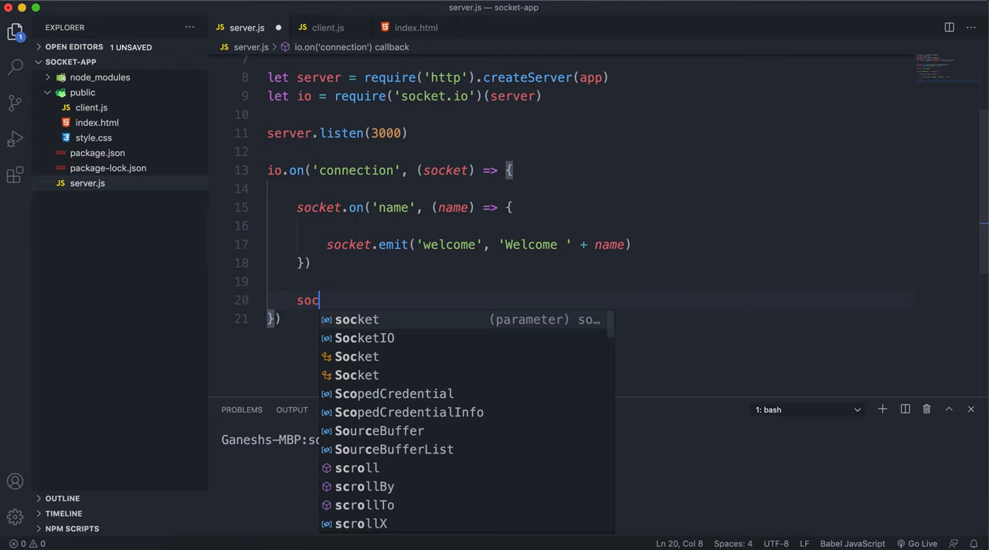
pyautogui.write('ket')
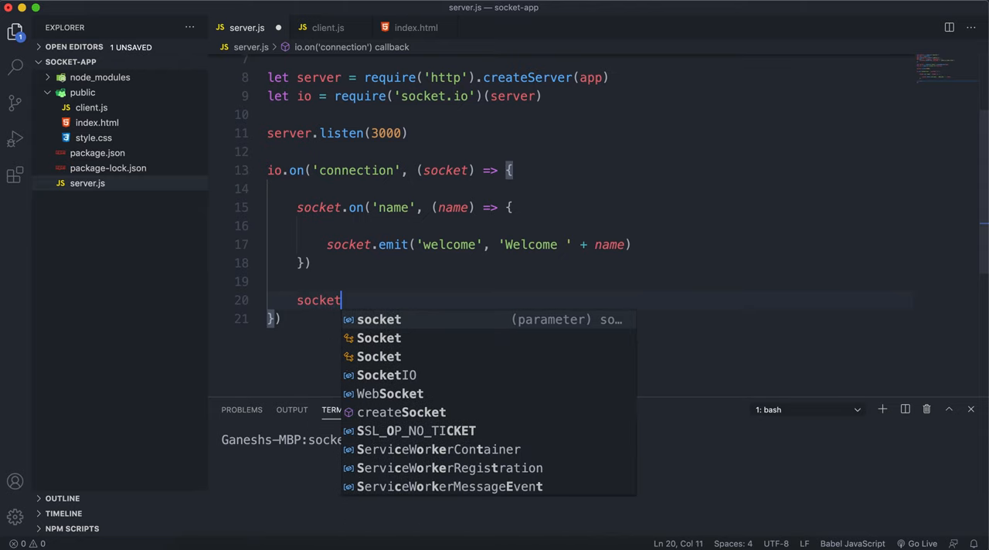
pyautogui.write('.on()')
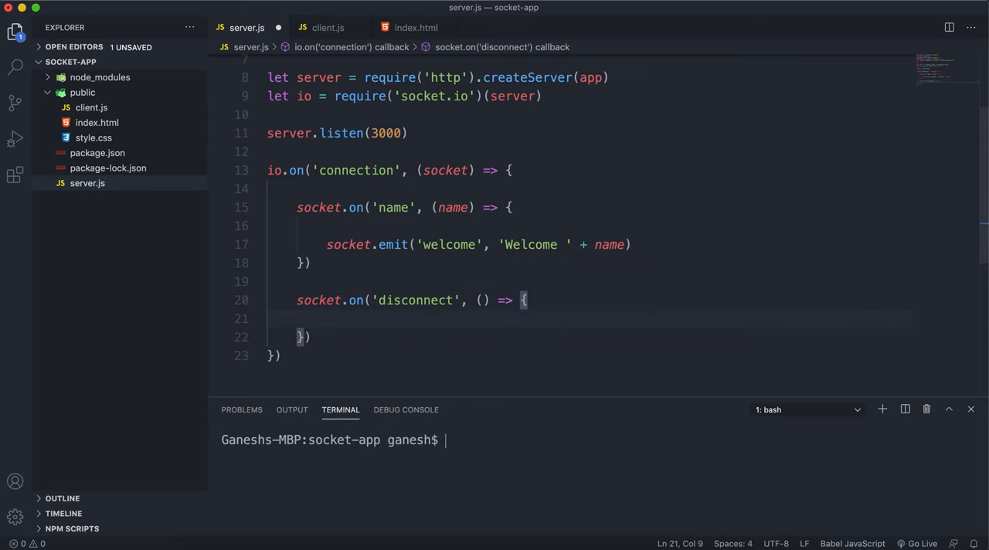
pyautogui.write('co')
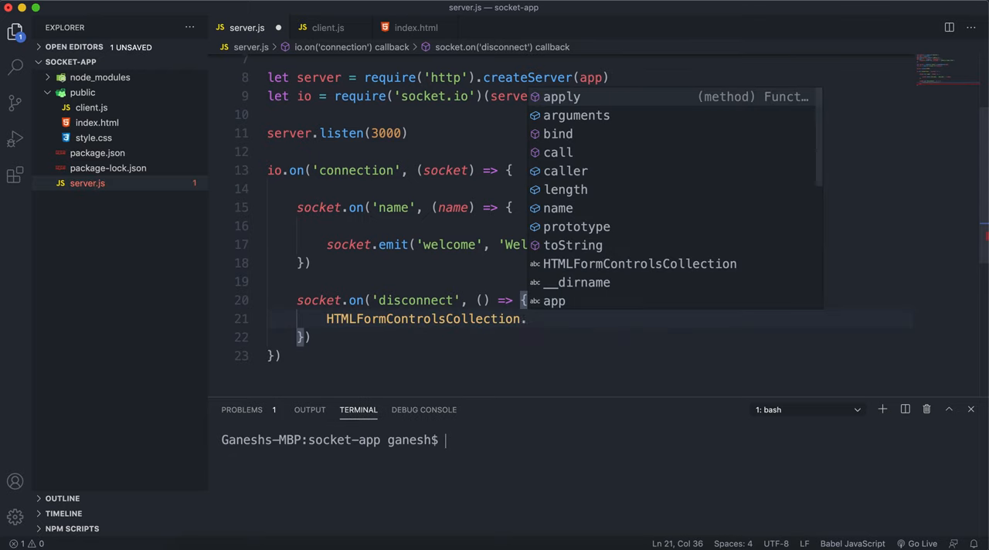
pyautogui.write("console.log('A")
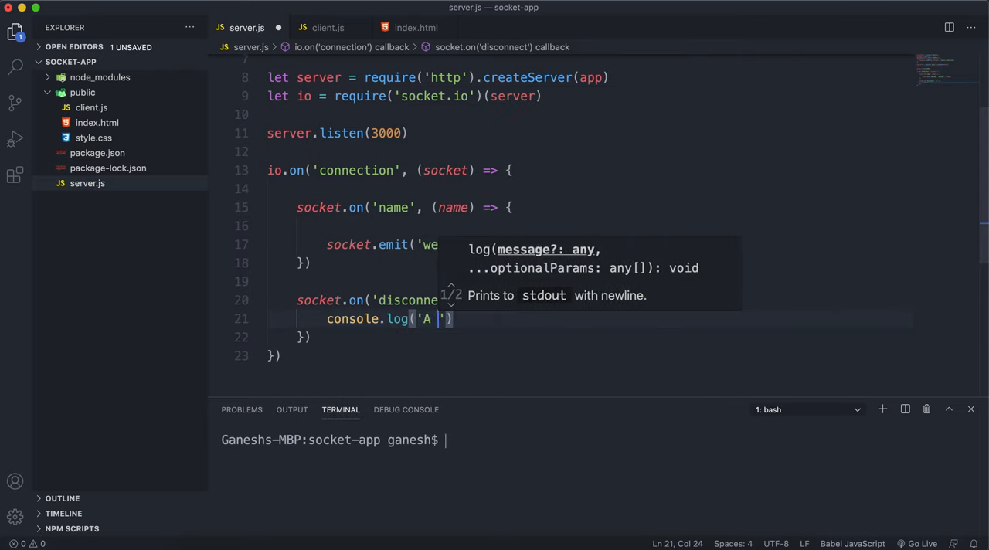
pyautogui.write('user disconne')
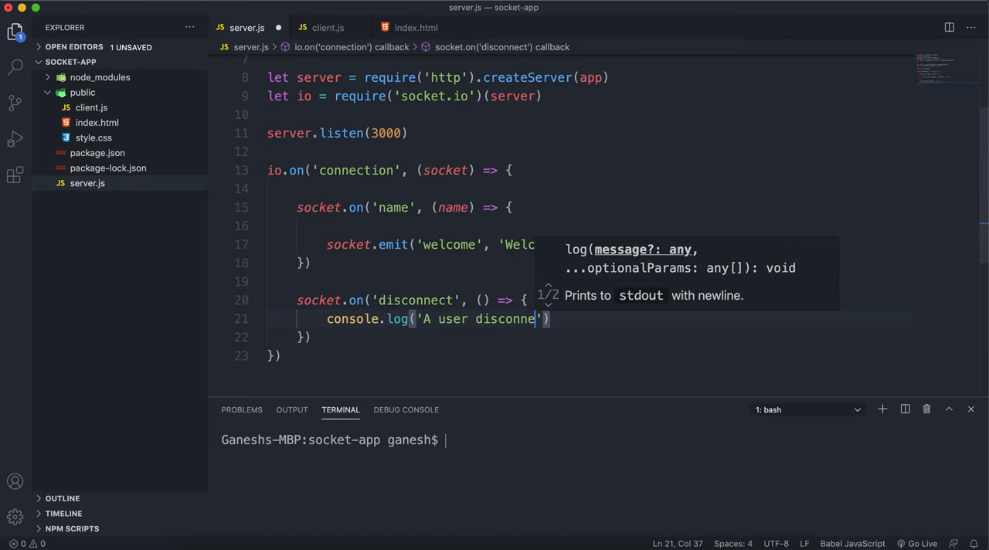
# Start the app from the terminal with node server.js
pyautogui.write('node server.js')
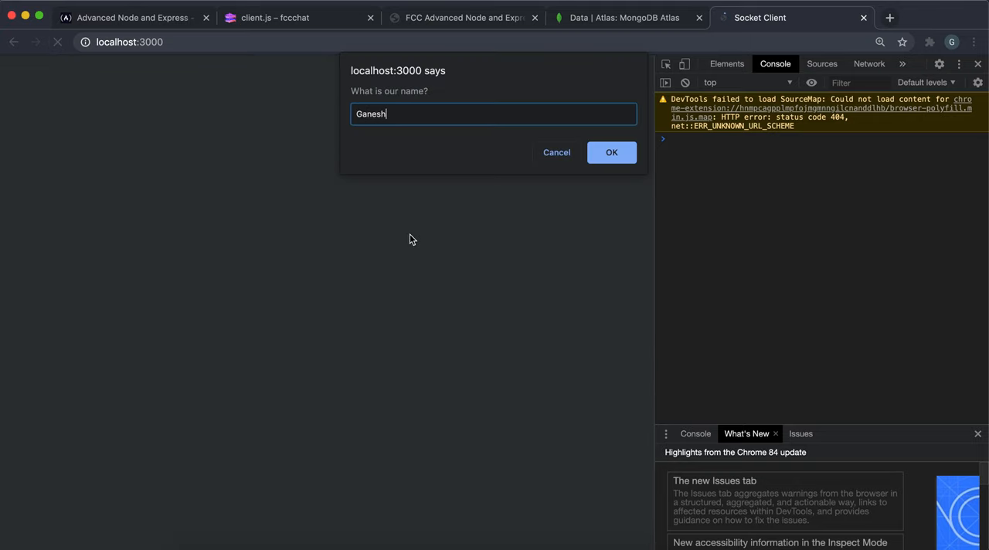
# Submit a name on localhost:3000 and dismiss the 'Welcome Ganesh' alert
pyautogui.click(611, 151)
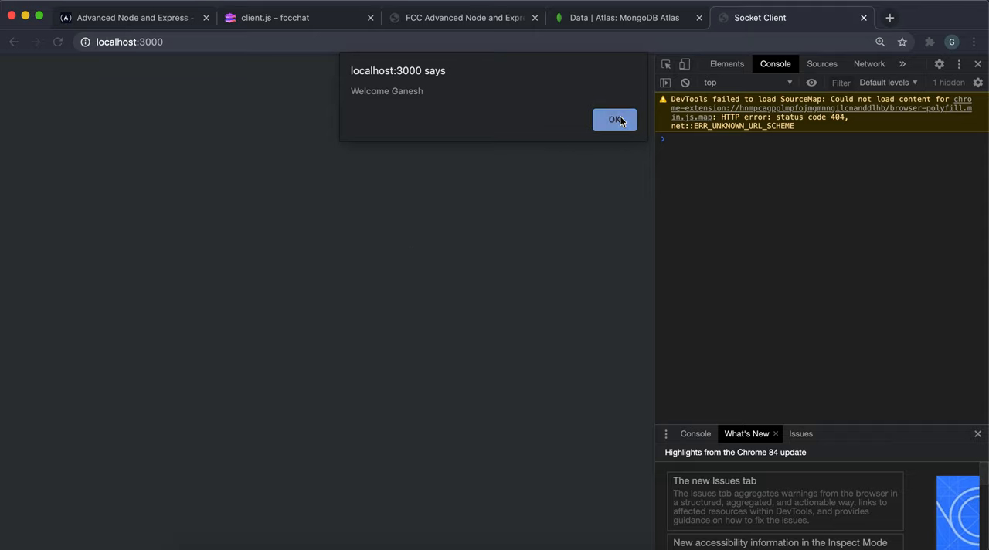
pyautogui.click(615, 120)
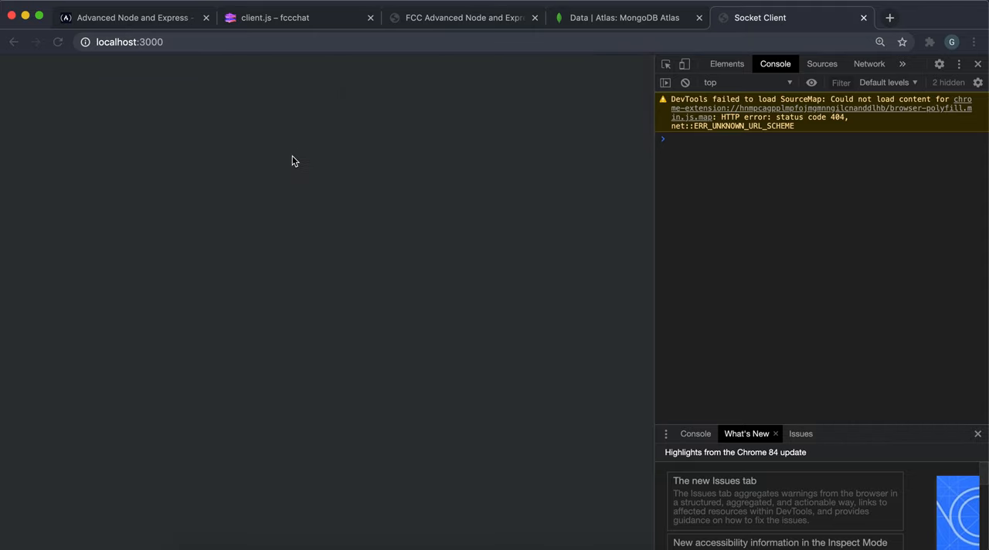
pyautogui.moveTo(392, 420)
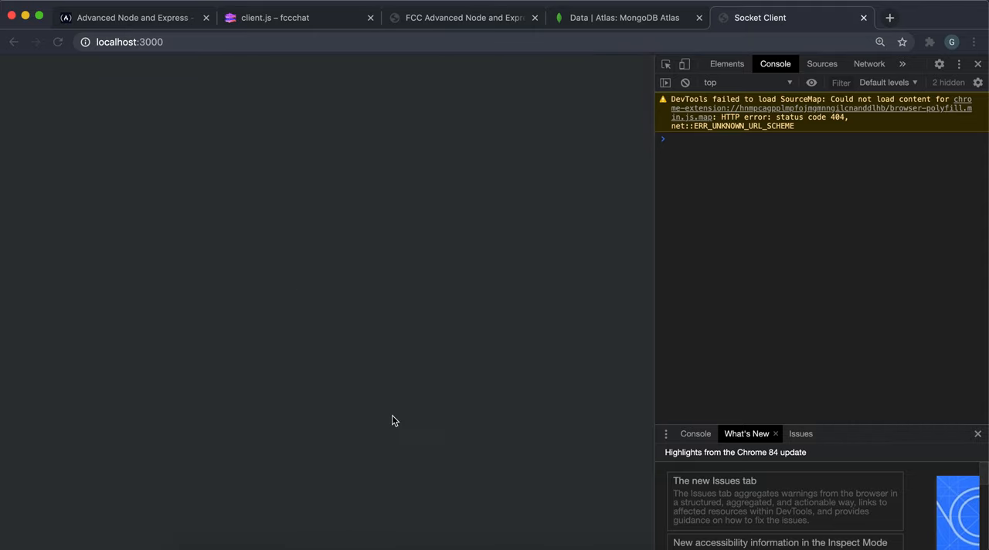
pyautogui.moveTo(888, 34)
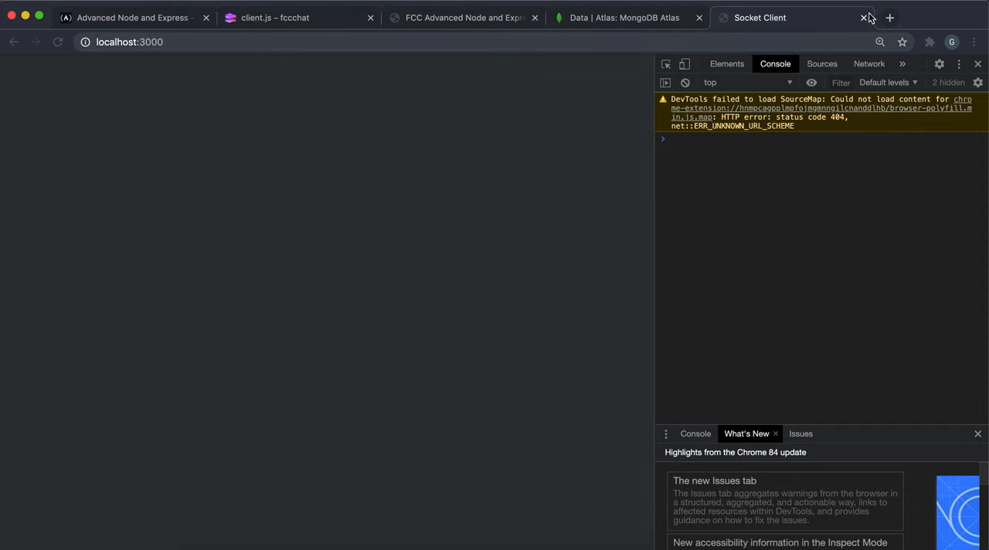
pyautogui.moveTo(292, 372)
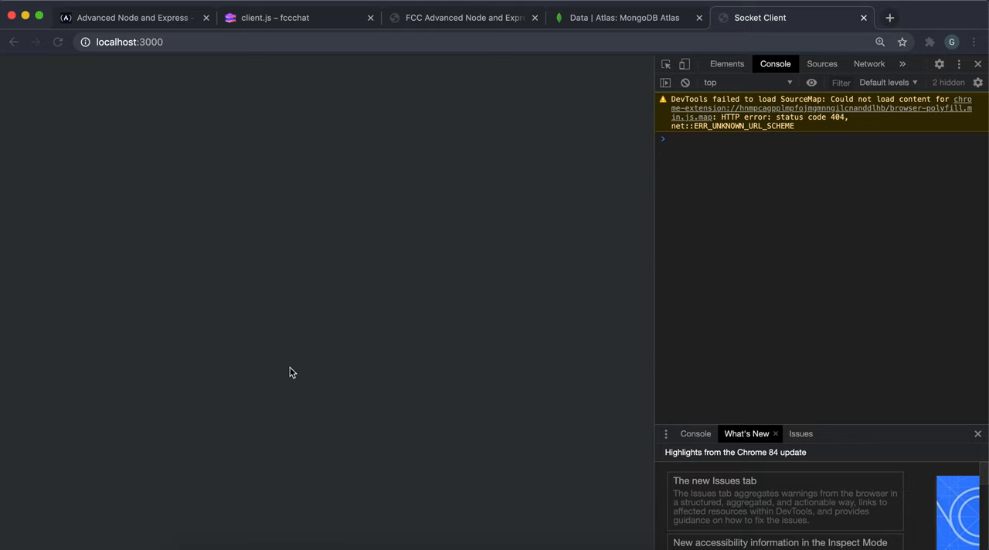
pyautogui.moveTo(249, 380)
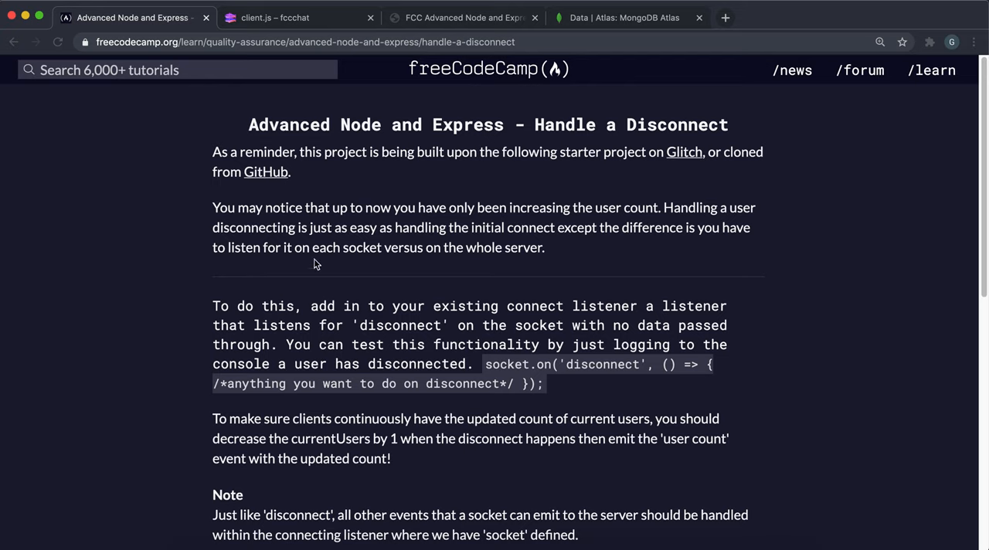
pyautogui.moveTo(522, 286)
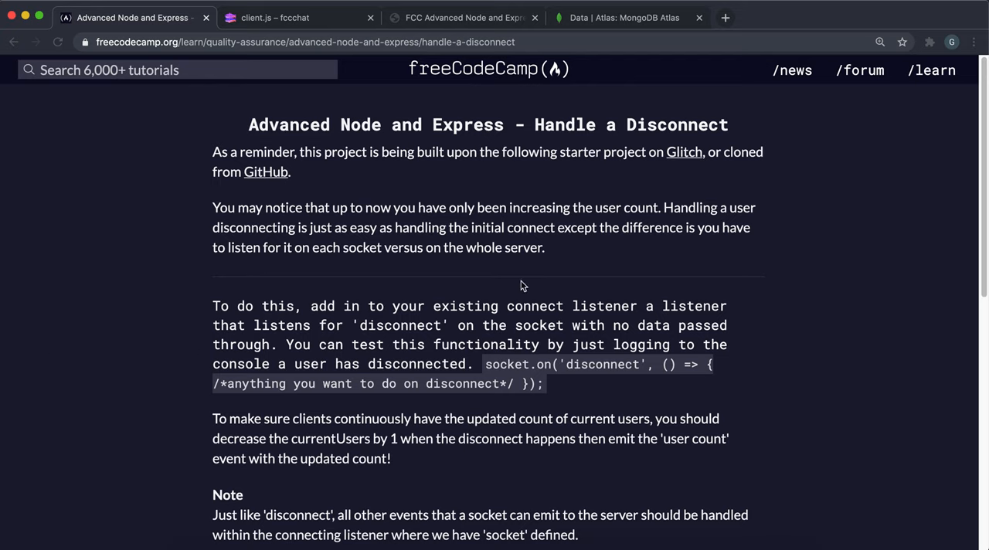
pyautogui.click(297, 17)
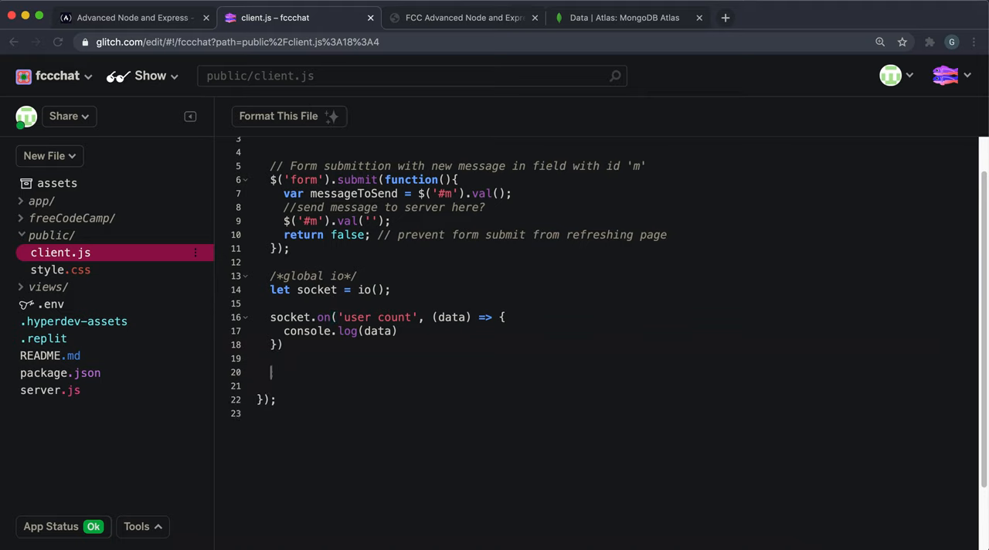
# Write an empty socket.on('disconnect', () => { }) listener below the io.emit line in server.js
pyautogui.click(49, 390)
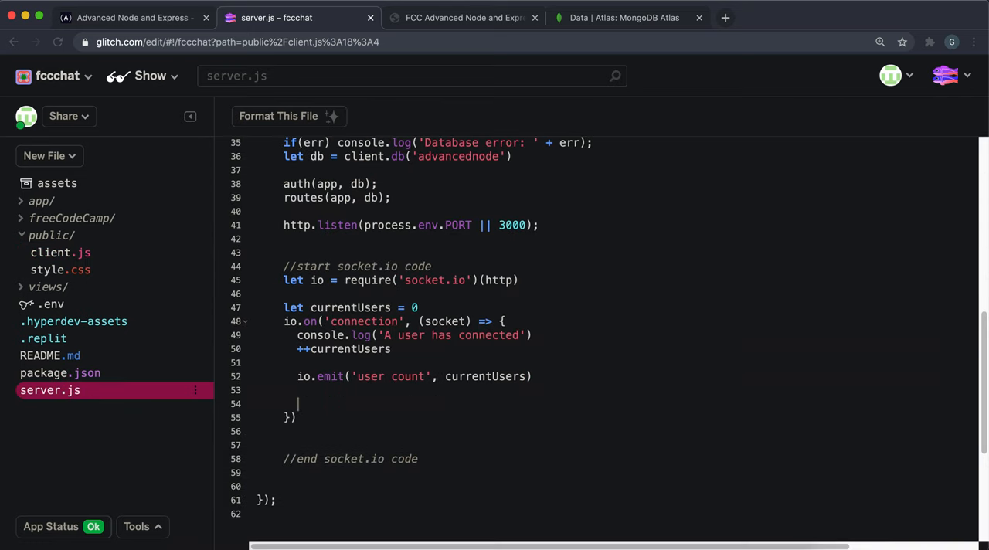
pyautogui.write('socket')
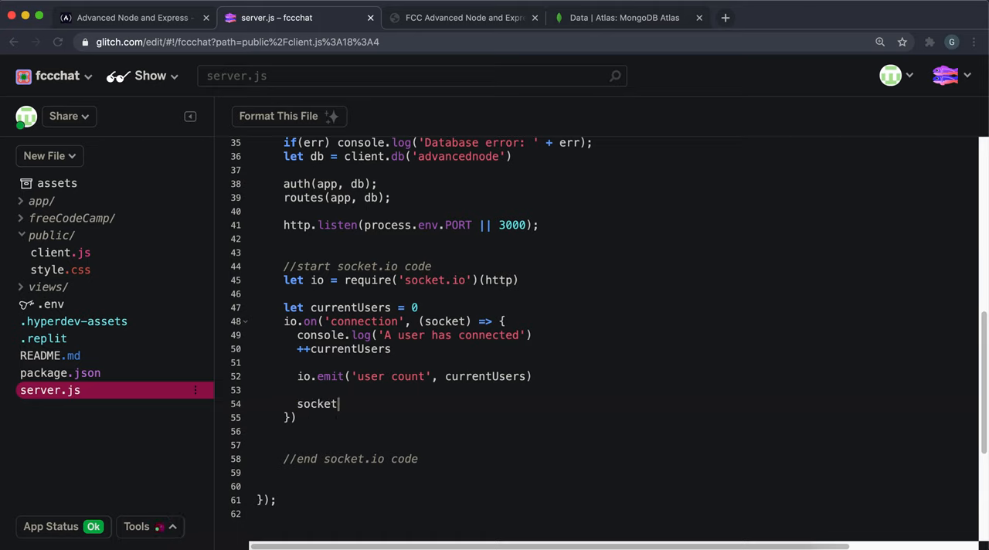
pyautogui.write(".on('disc')")
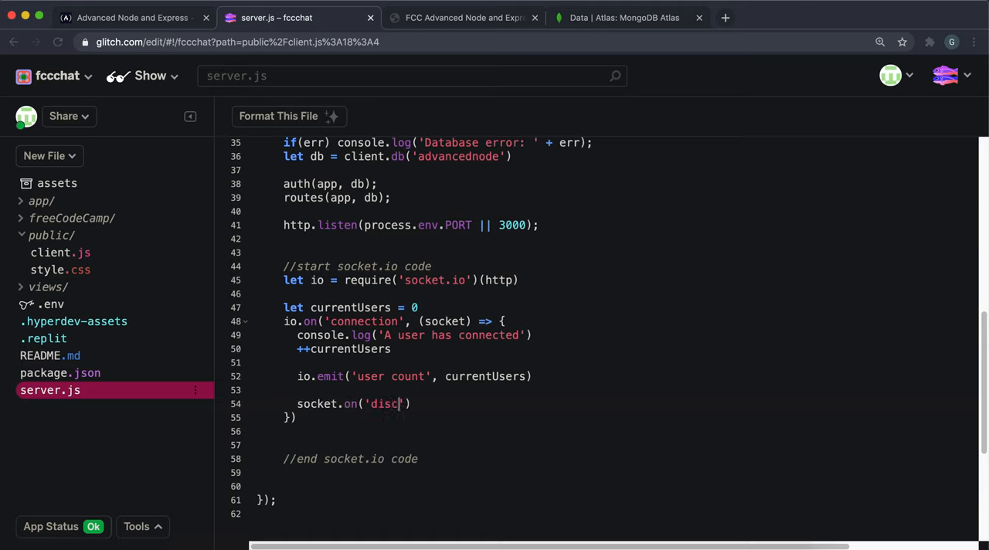
pyautogui.write('onnect')
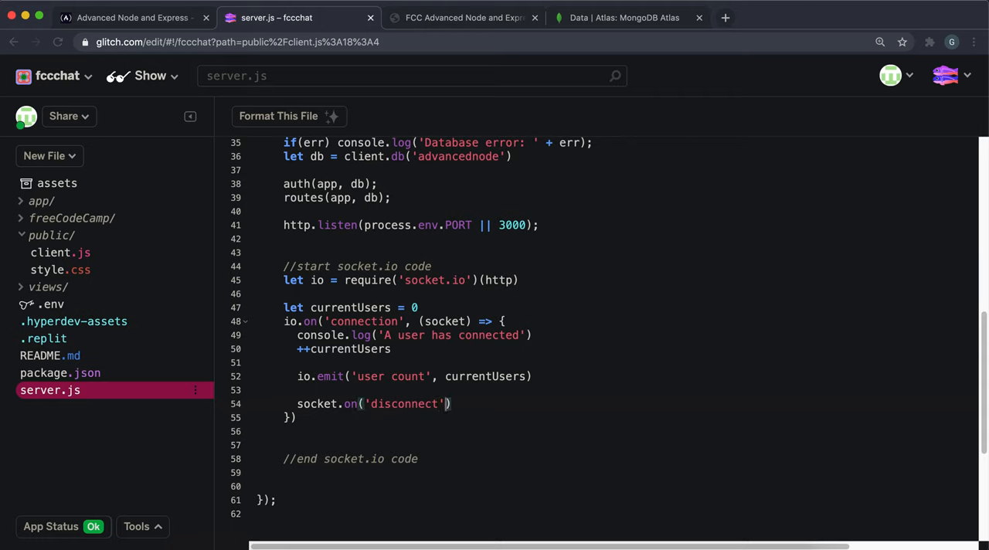
pyautogui.write('()')
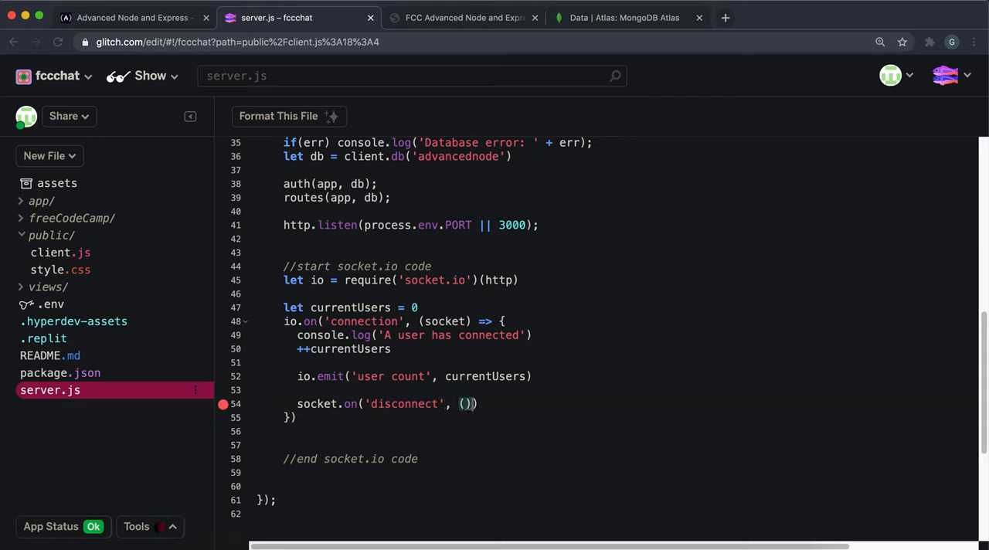
pyautogui.write('=> {')
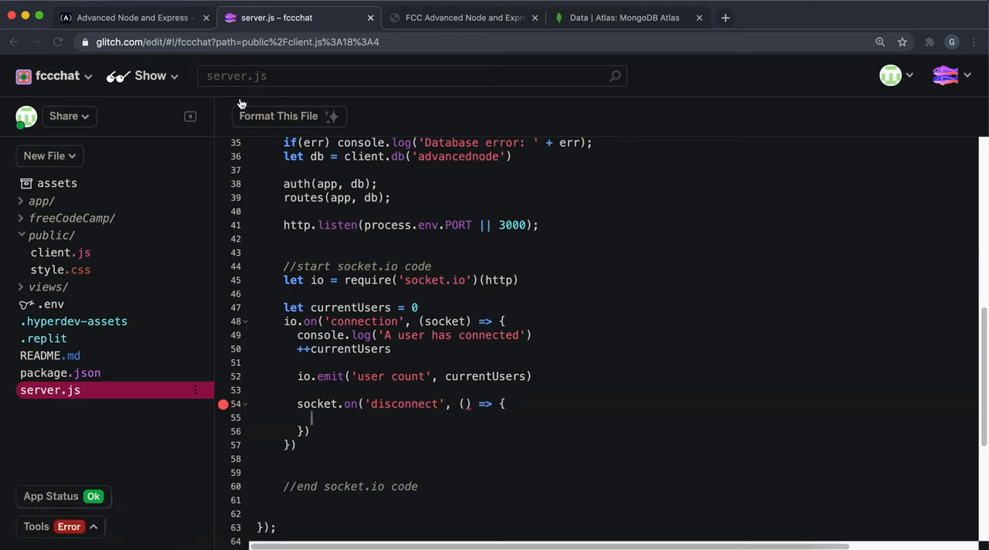
pyautogui.click(131, 17)
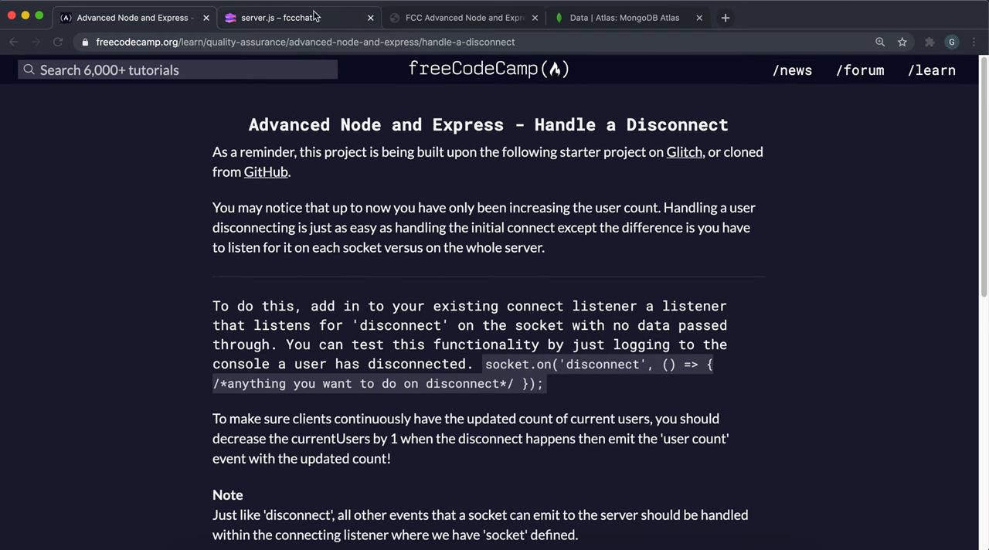
# Inside the disconnect callback, add --currentUsers and io.emit('user count', currentUsers)
pyautogui.click(302, 17)
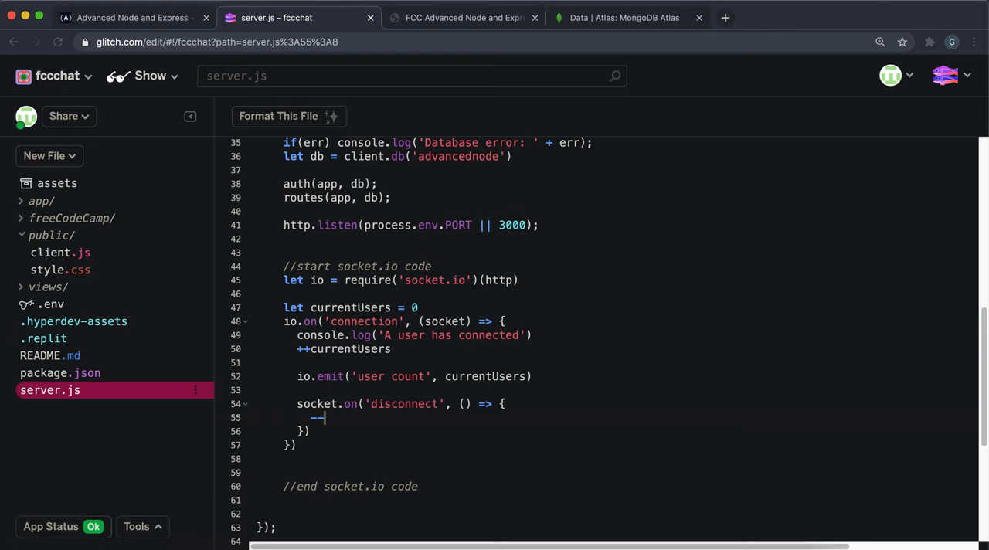
pyautogui.write('currentUser')
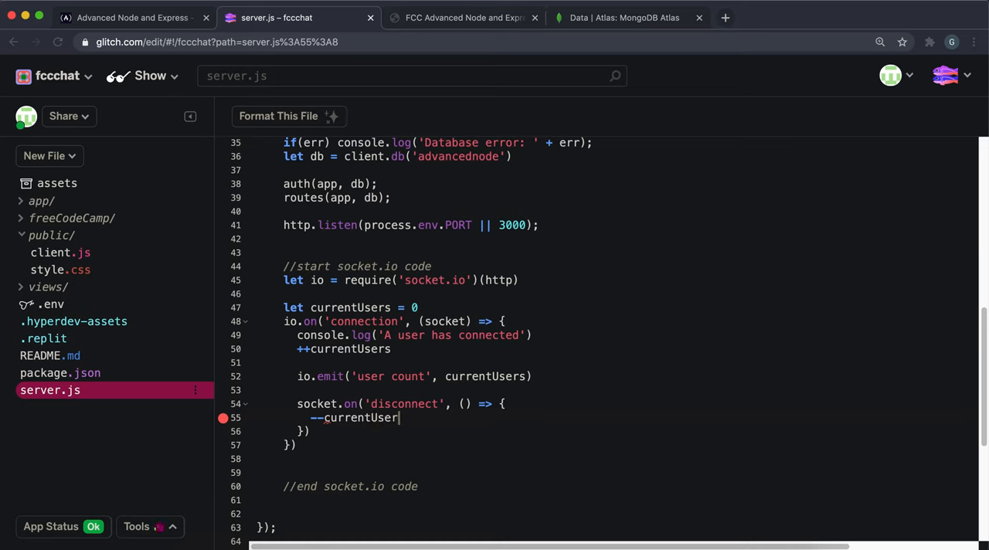
pyautogui.write('s')
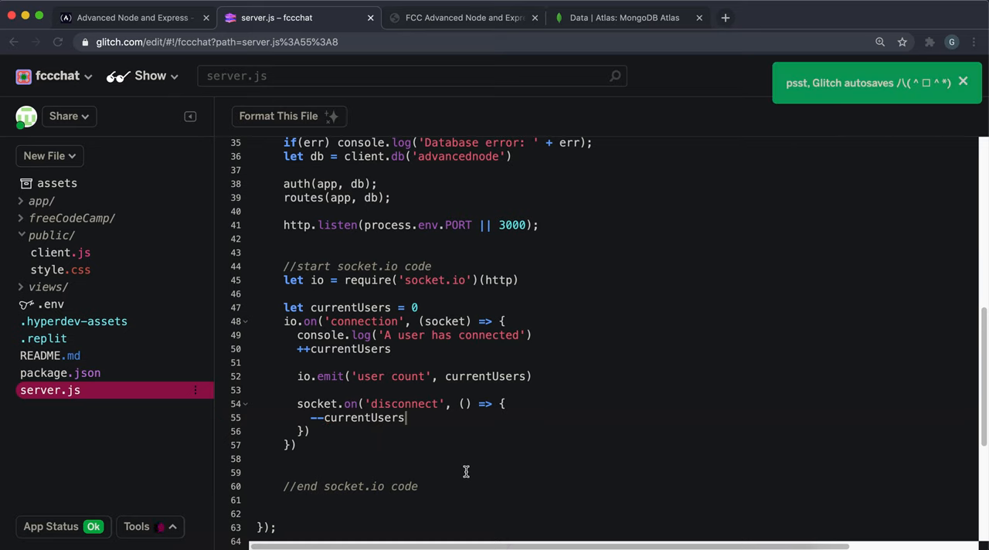
pyautogui.write('io.emit(')
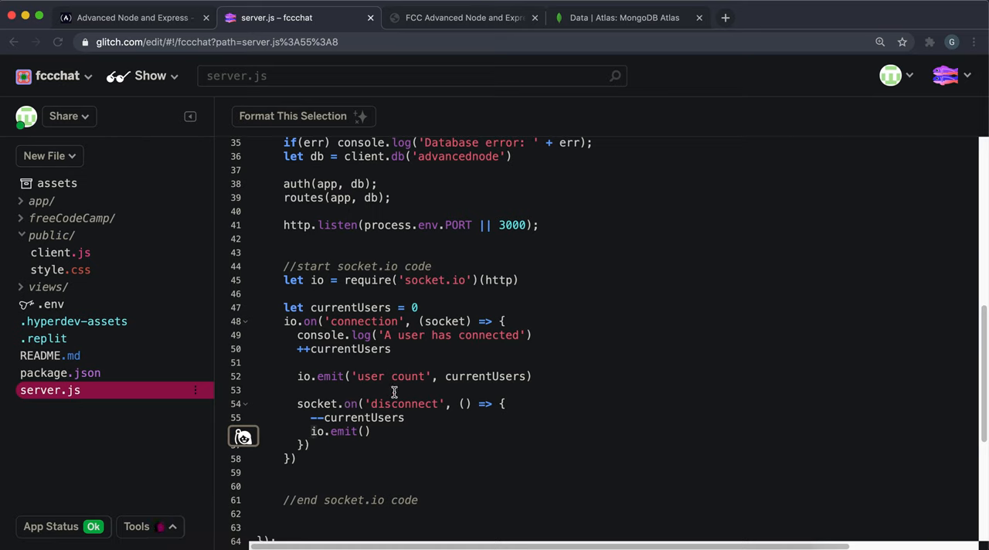
pyautogui.moveTo(479, 346)
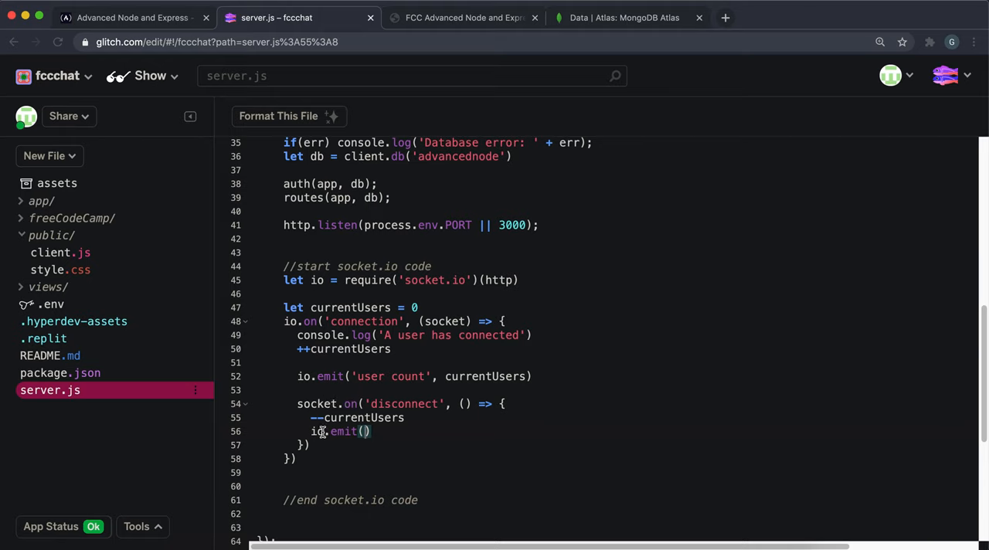
pyautogui.write("''")
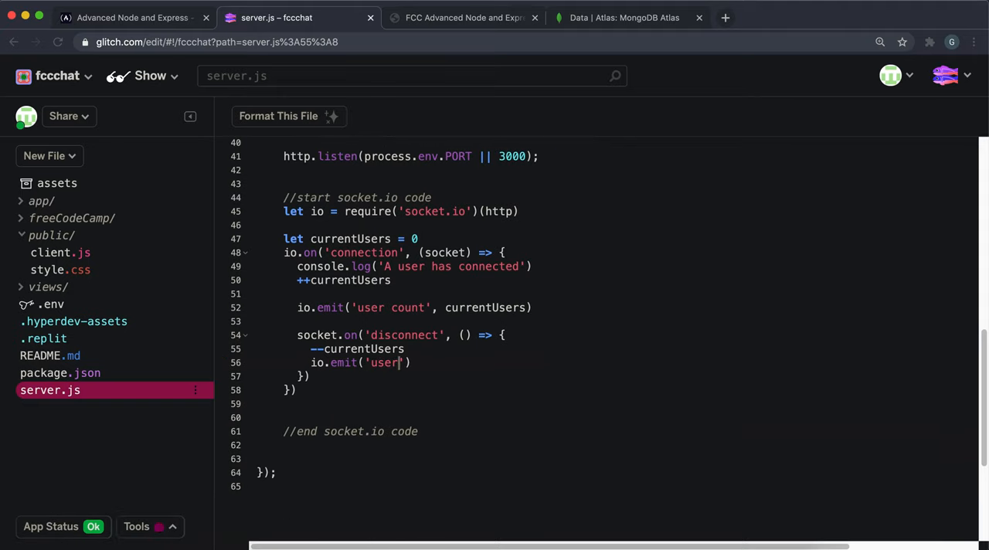
pyautogui.write('count')
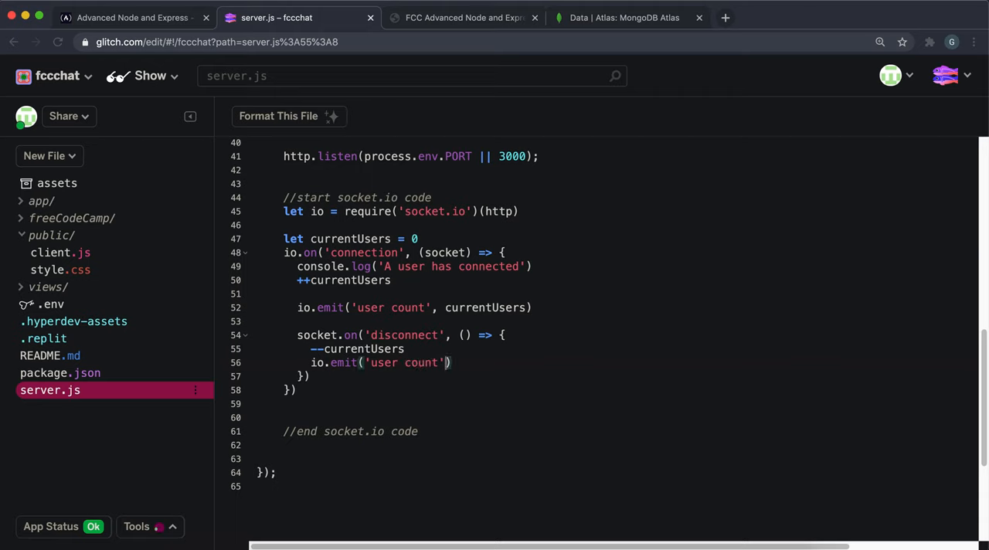
pyautogui.write(', currentUsers')
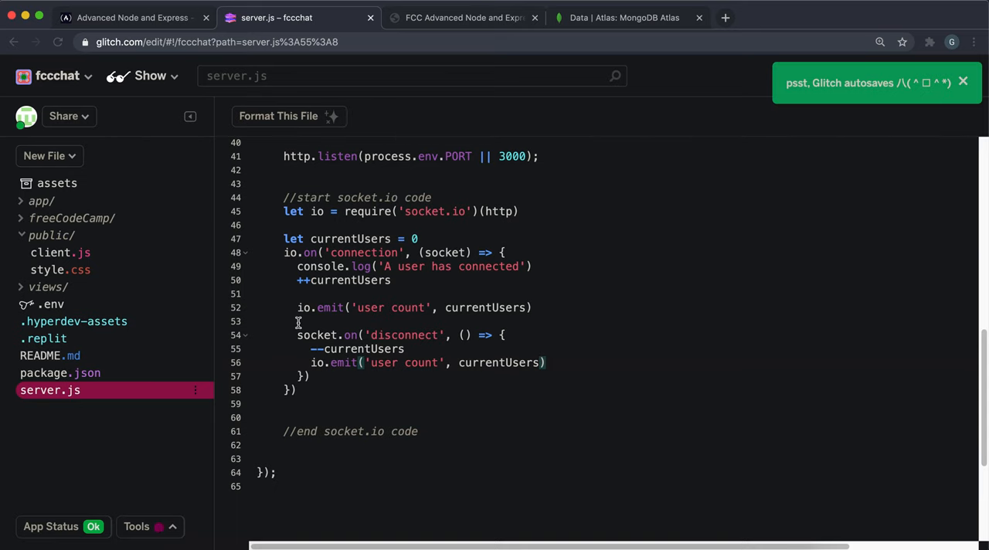
# Reload fccchat.glitch.me, log in with GitHub and watch the console's changing user counts
pyautogui.click(463, 17)
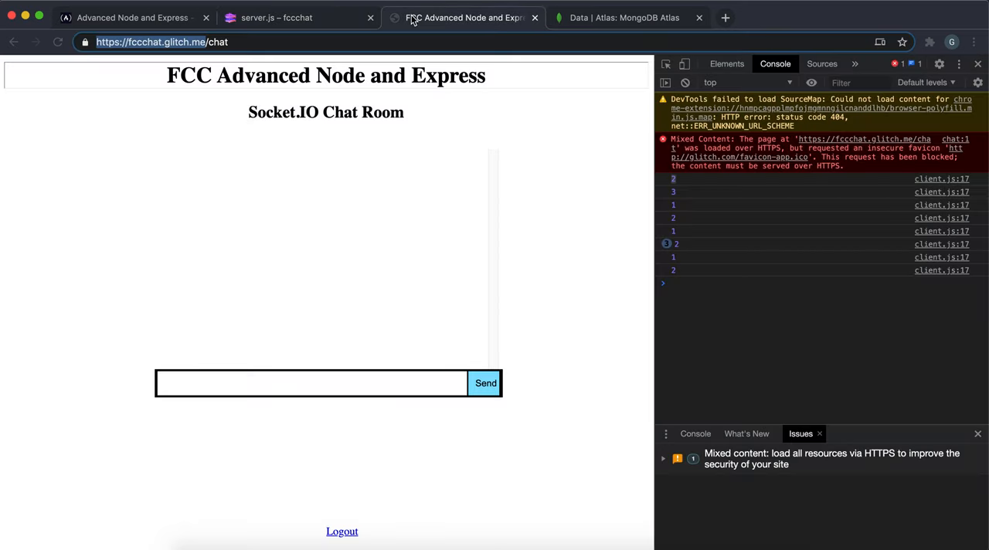
pyautogui.click(57, 41)
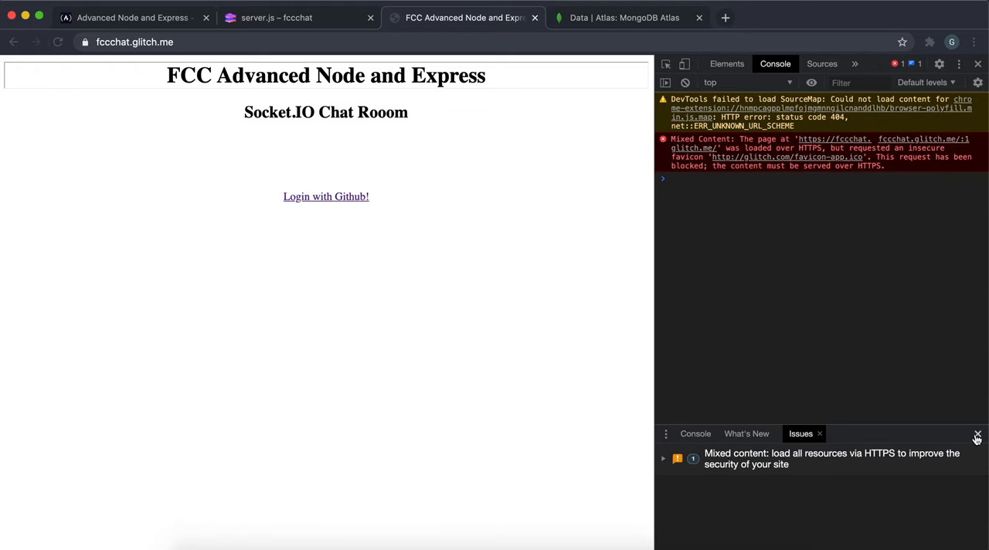
pyautogui.click(324, 196)
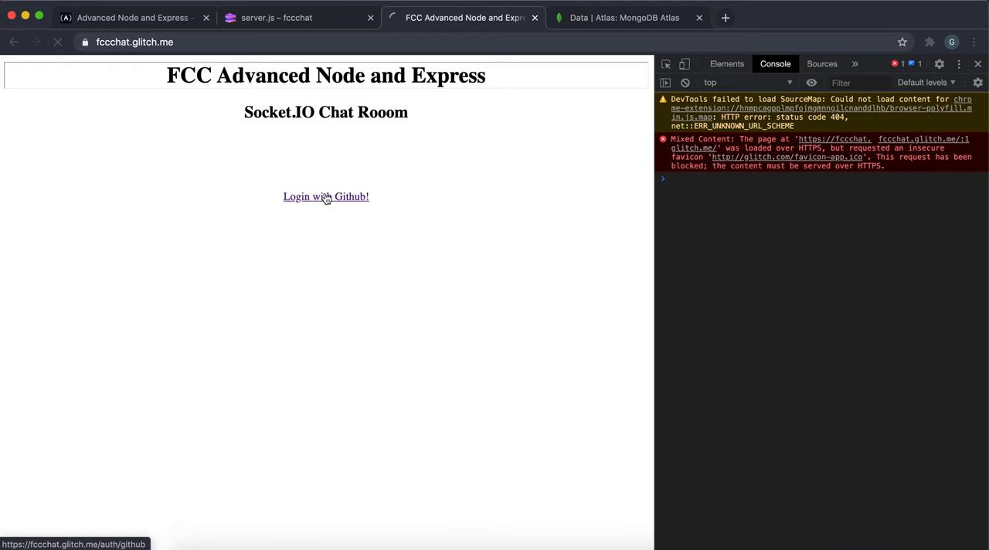
pyautogui.click(325, 196)
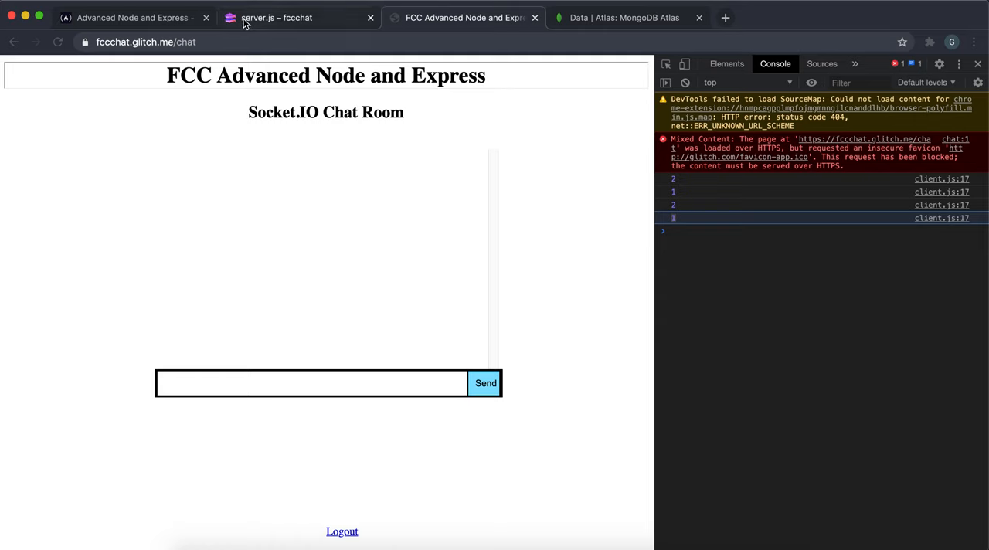
pyautogui.click(133, 17)
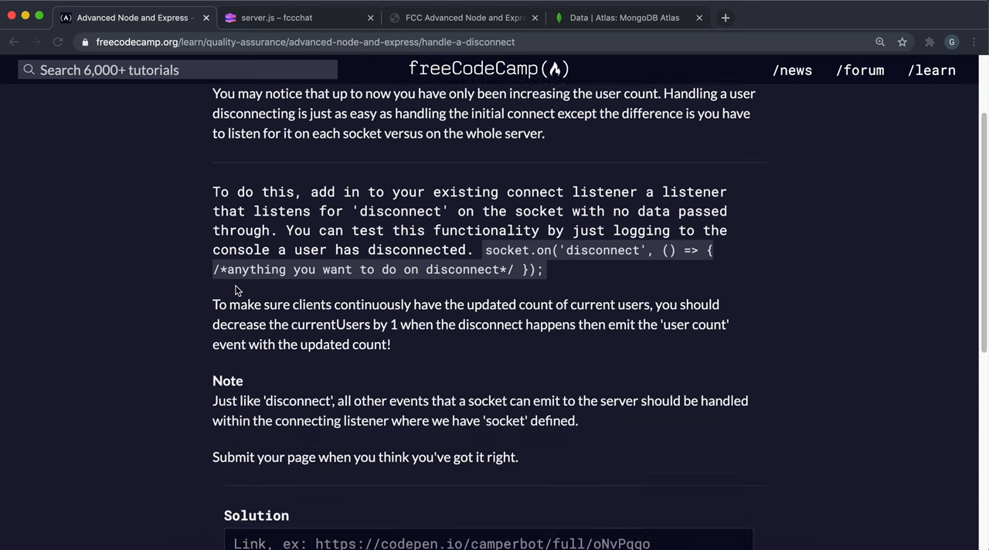
# Submit the solution so both Handle a Disconnect tests pass, marking the challenge complete
pyautogui.scroll(-3)
pyautogui.write('https://fccchat.glitch.me/')
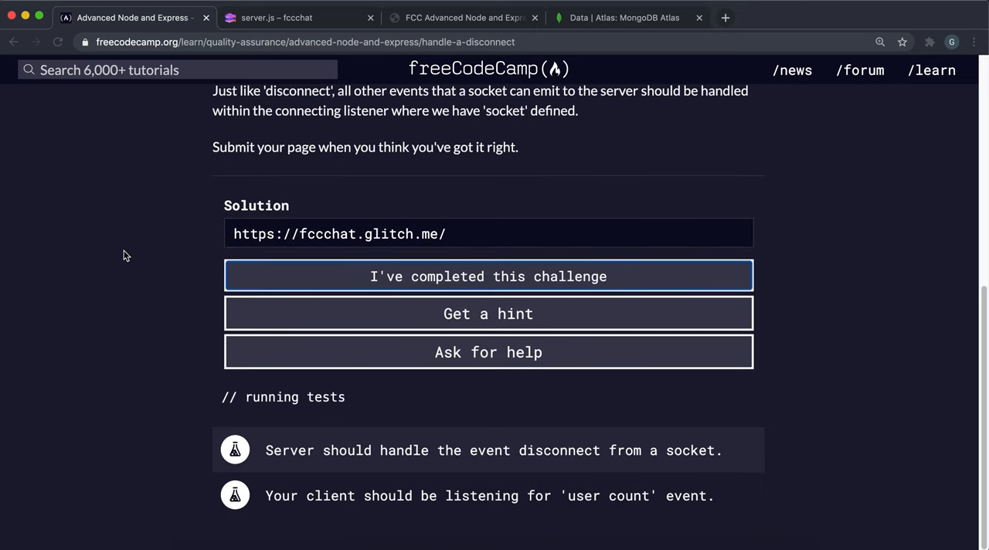
pyautogui.click(489, 275)
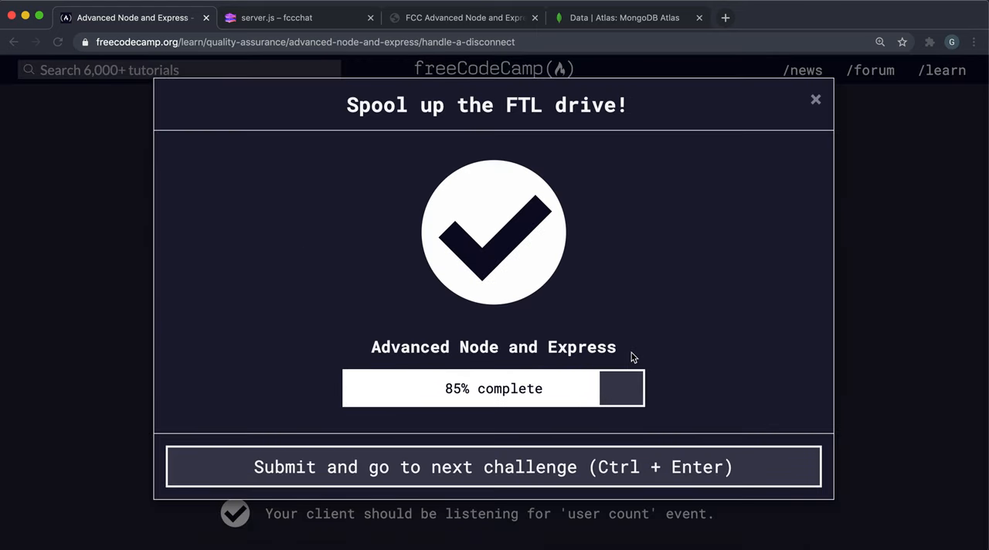